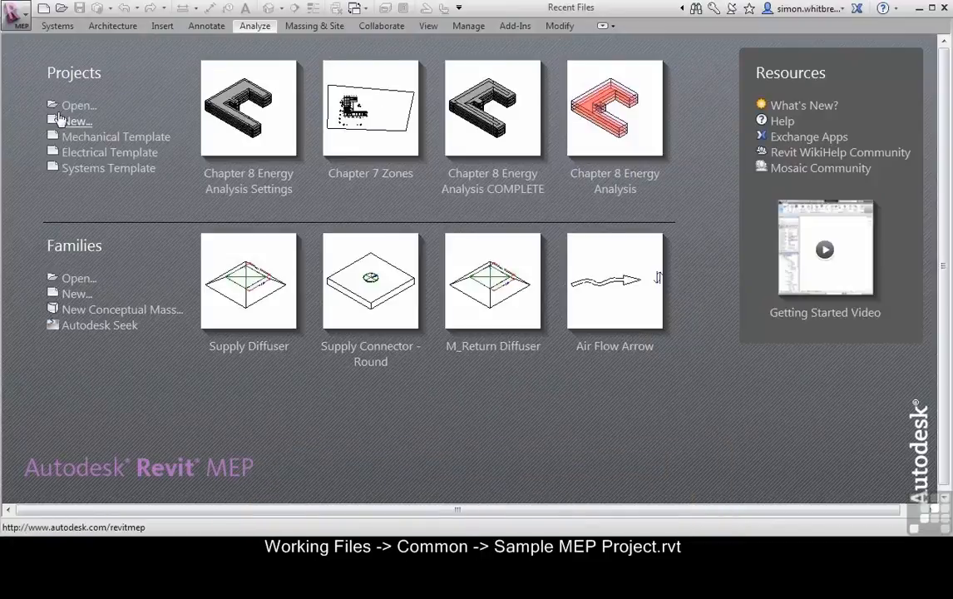
Open Sample MEP Project.rvt from the Working Files > Common folder.
left_click(78, 104)
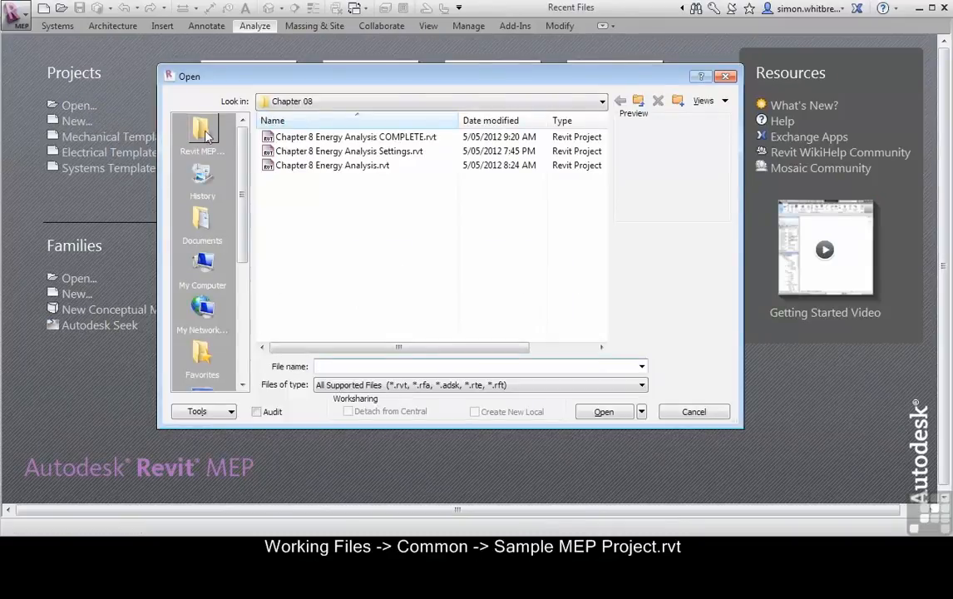
left_click(618, 102)
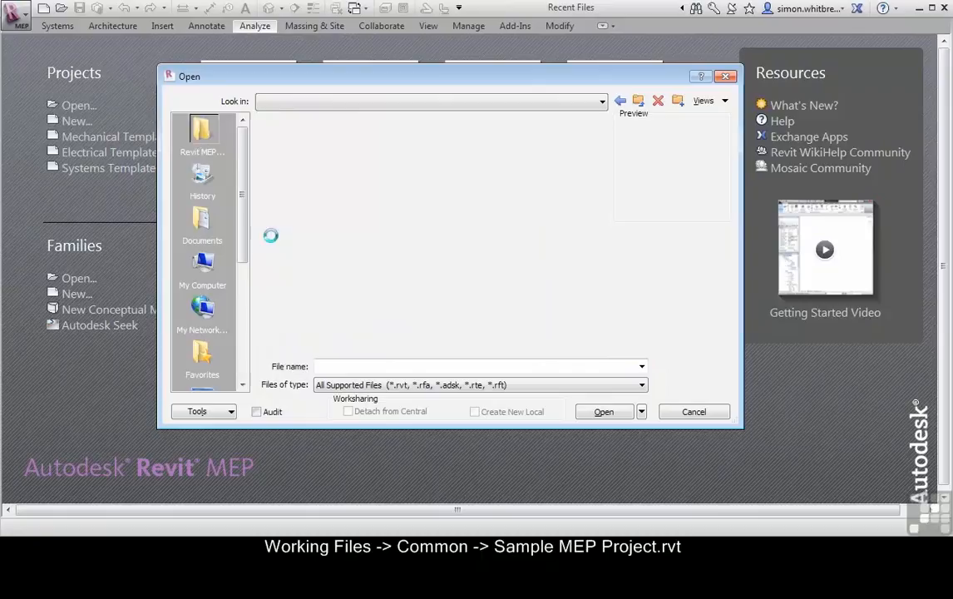
left_click(321, 165)
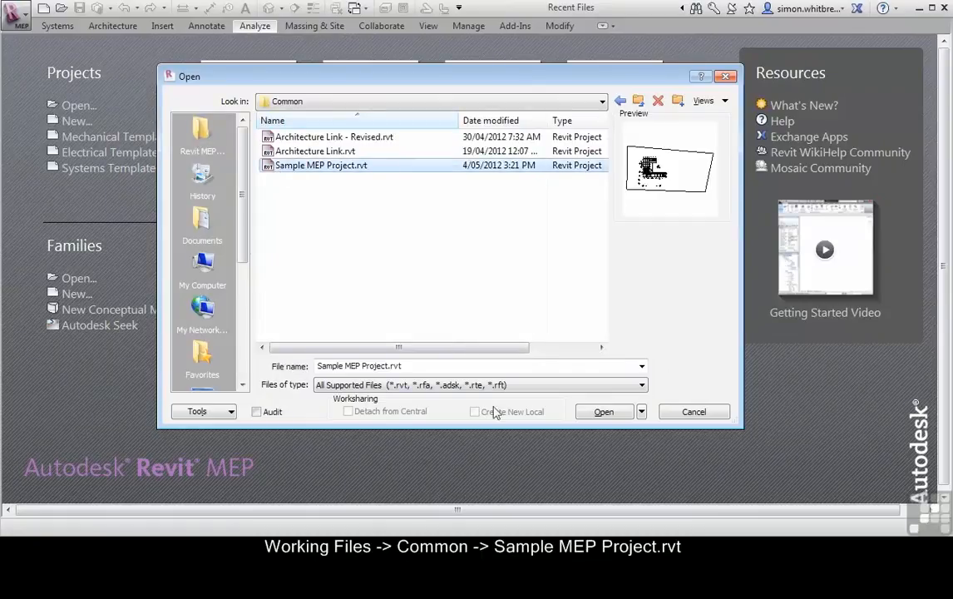
left_click(604, 413)
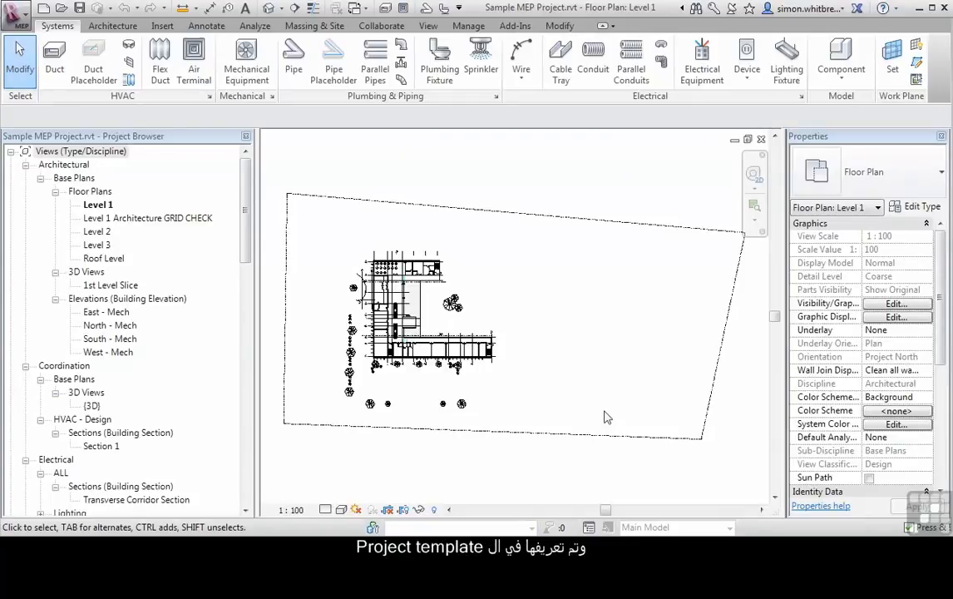
mouse_move(609, 430)
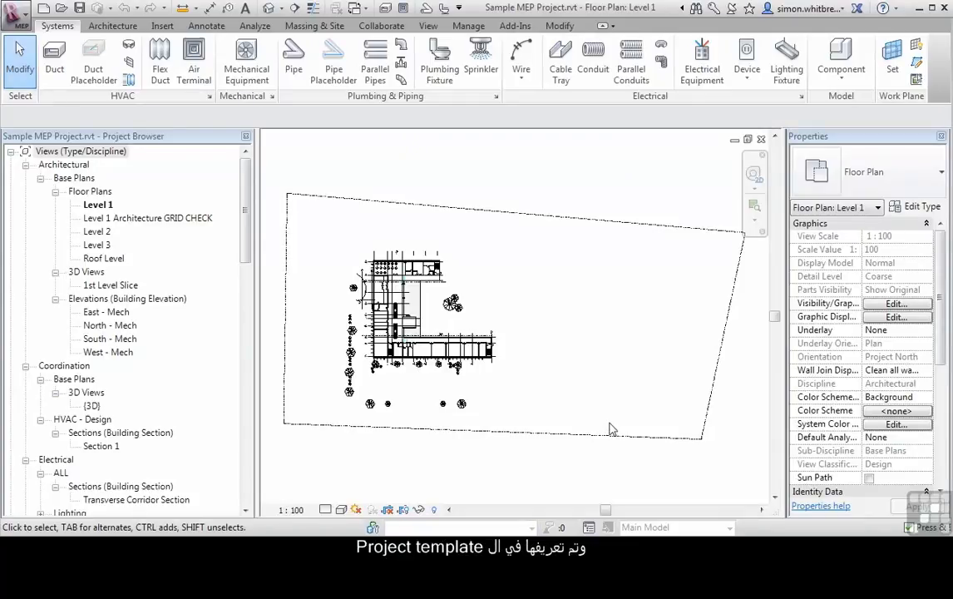
mouse_move(552, 251)
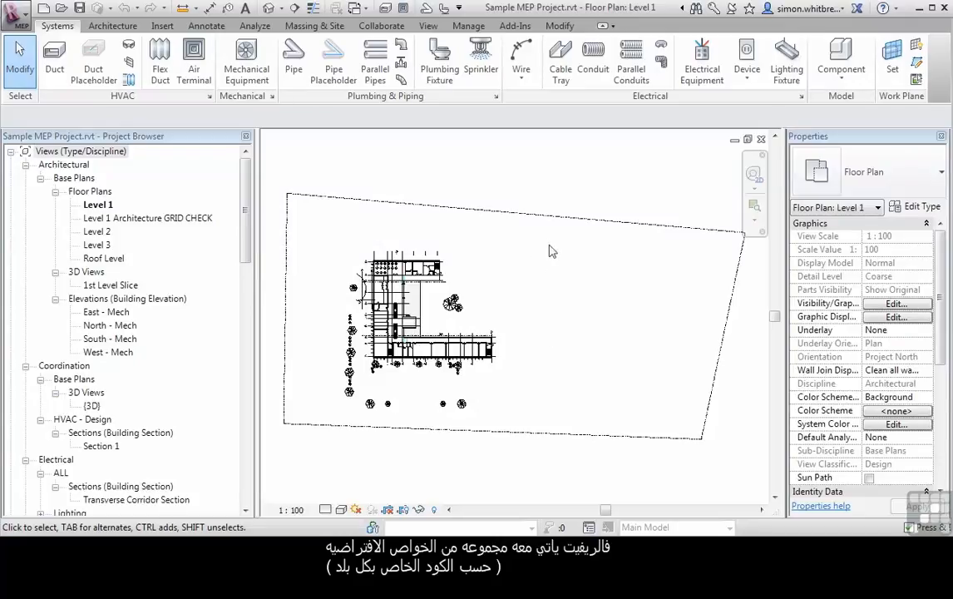
mouse_move(456, 166)
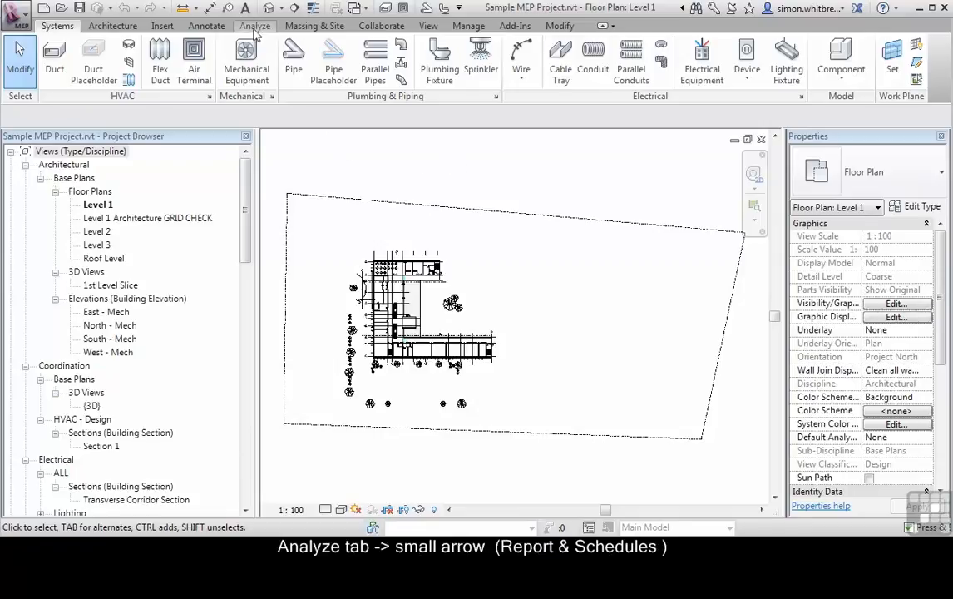
Switch the ribbon to the Analyze tools for reports, schedules and energy analysis.
left_click(255, 26)
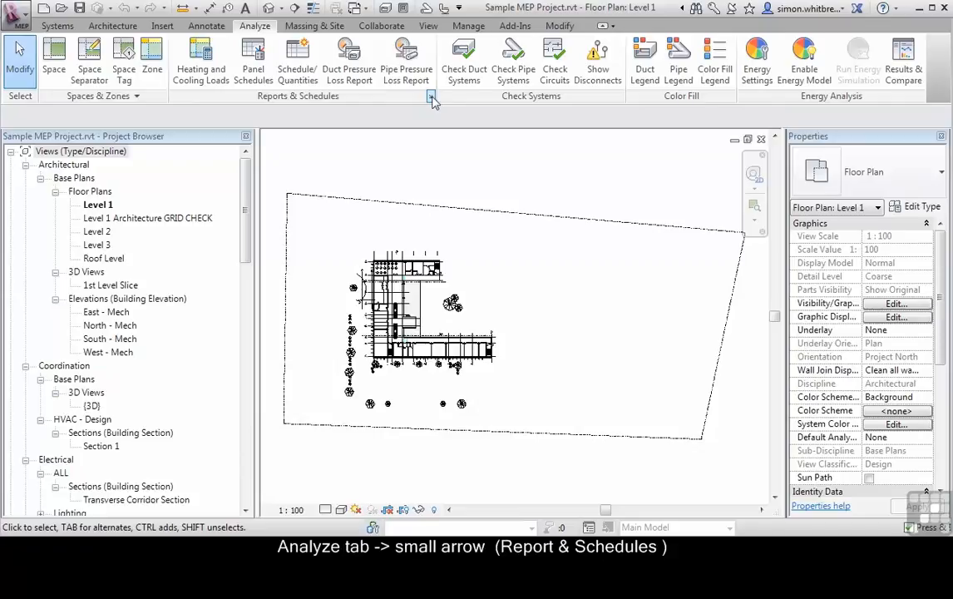
Bring up Building/Space Type Settings and review the Office building type's energy values.
left_click(431, 94)
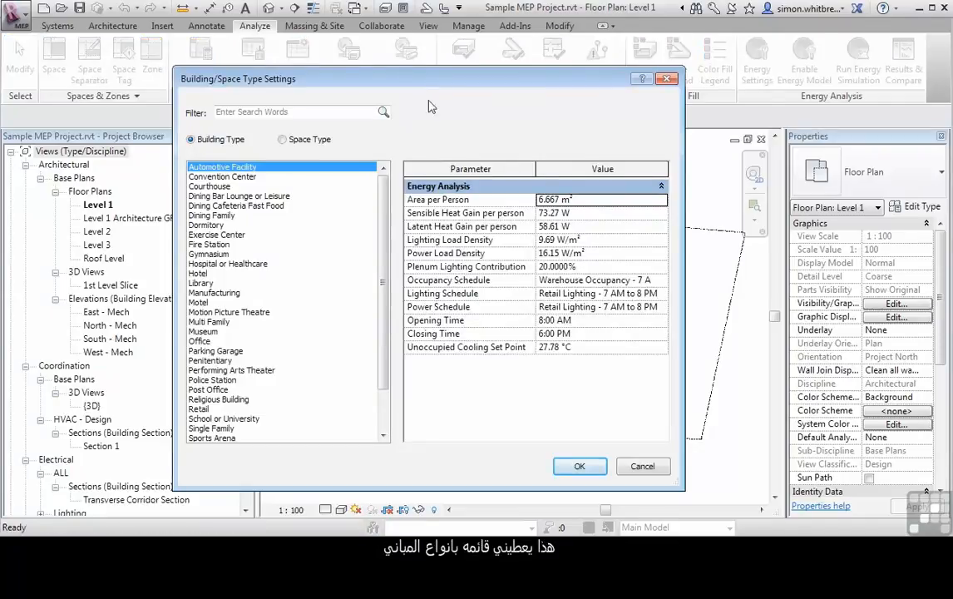
scroll("down", 3)
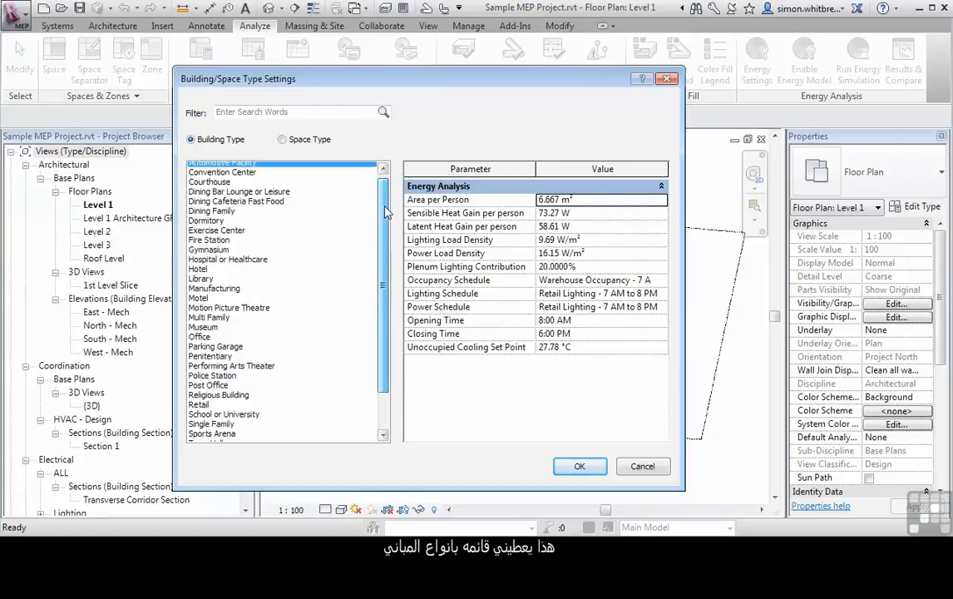
scroll("down", 3)
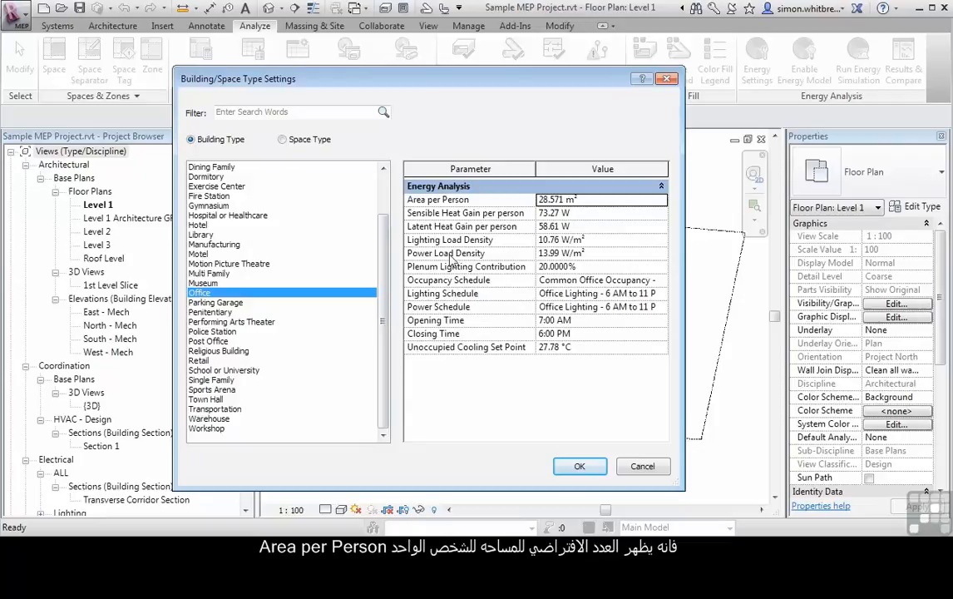
mouse_move(572, 218)
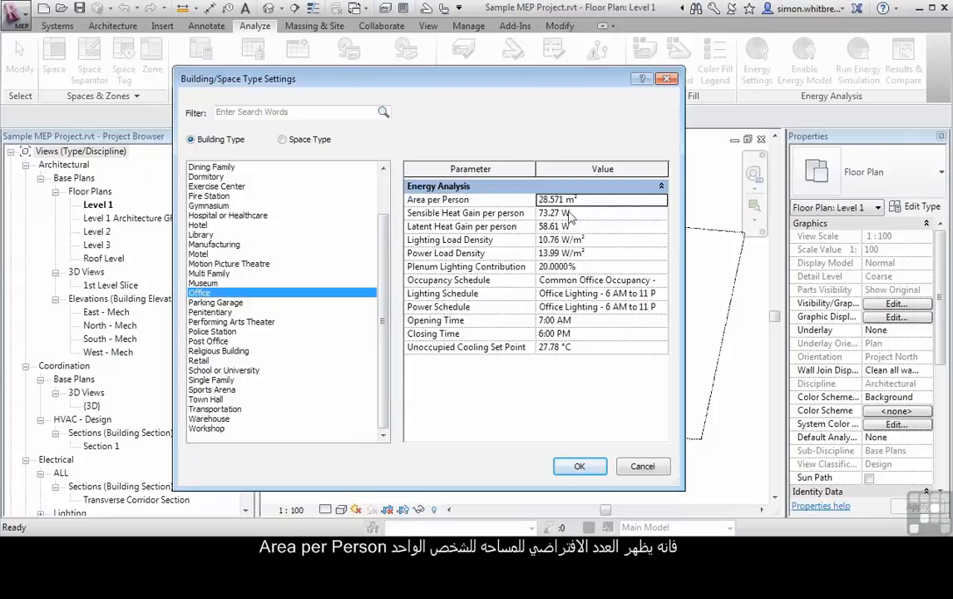
mouse_move(545, 276)
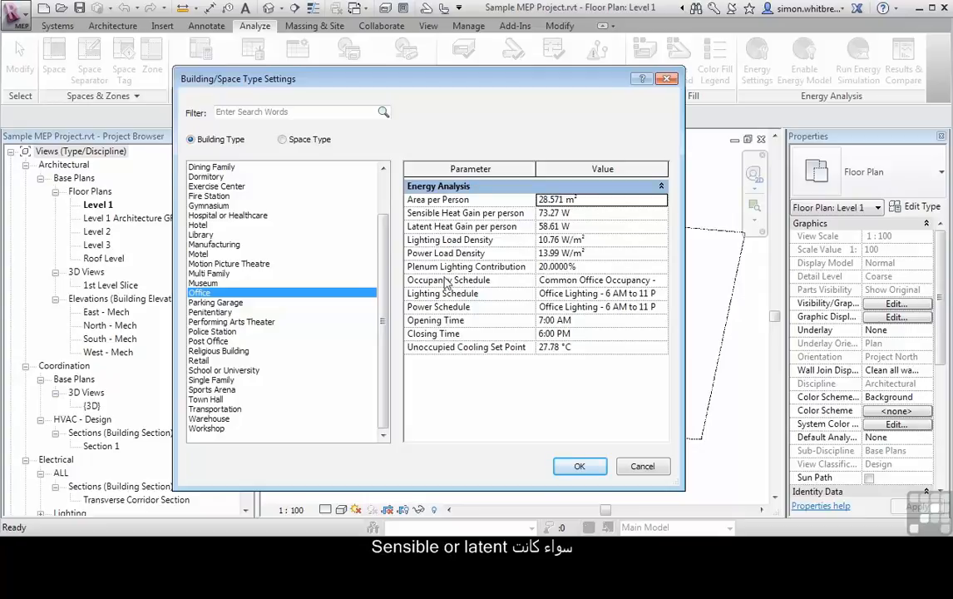
mouse_move(520, 273)
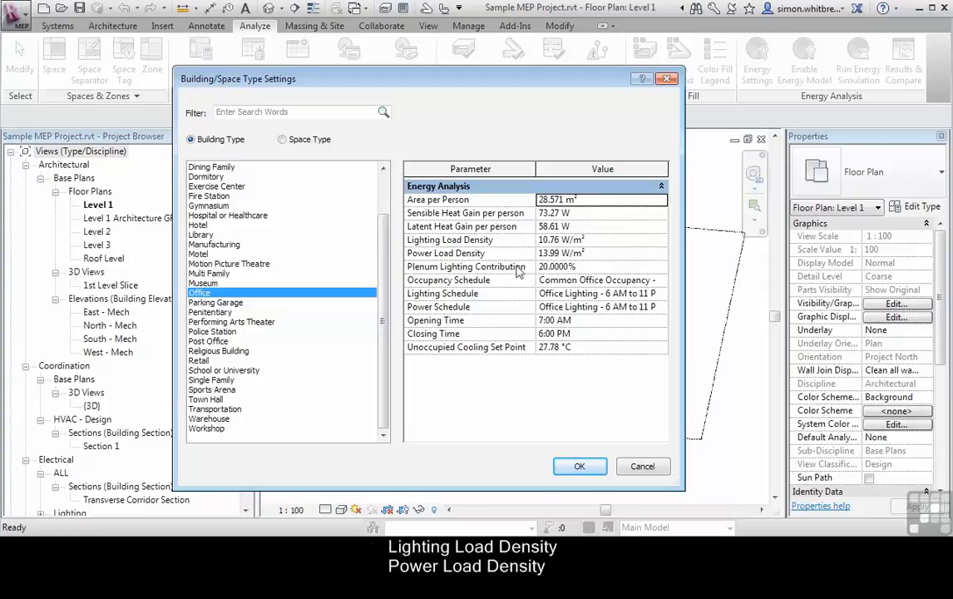
mouse_move(545, 308)
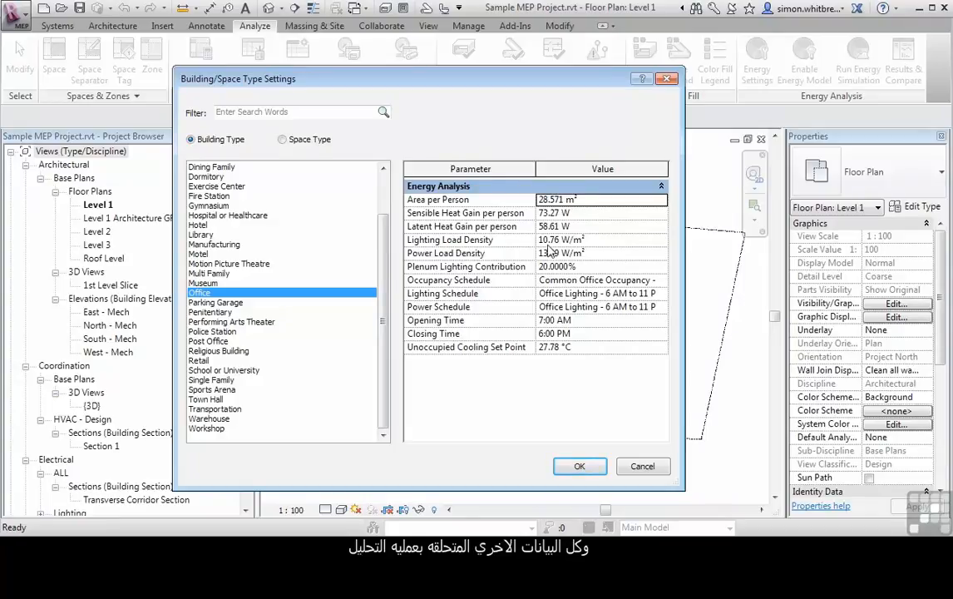
mouse_move(589, 220)
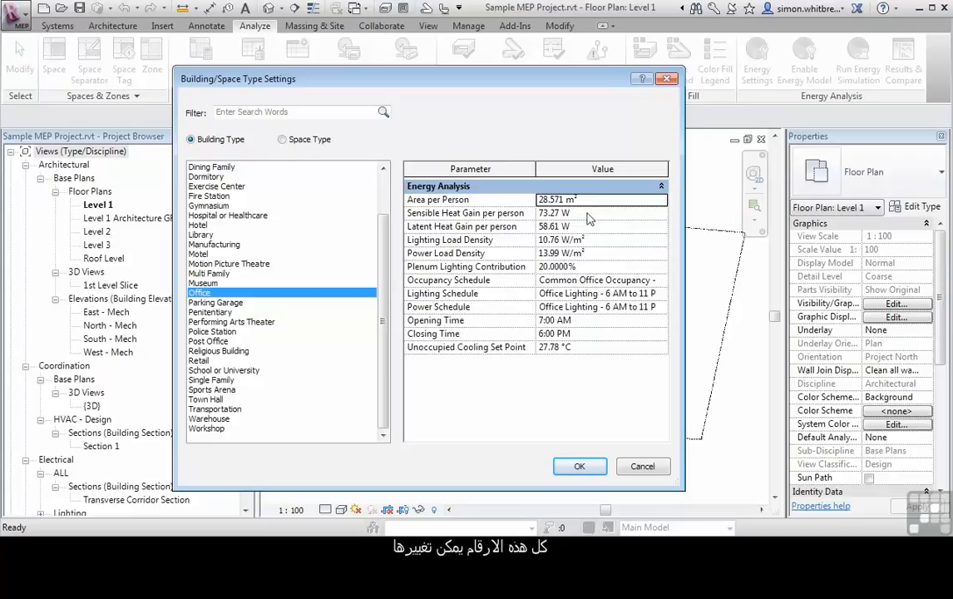
mouse_move(594, 356)
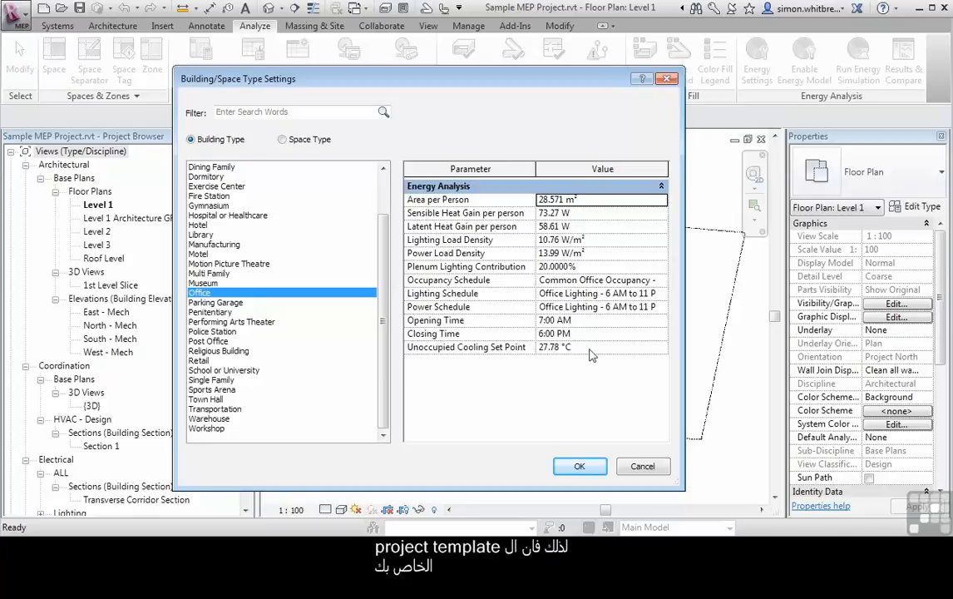
mouse_move(622, 406)
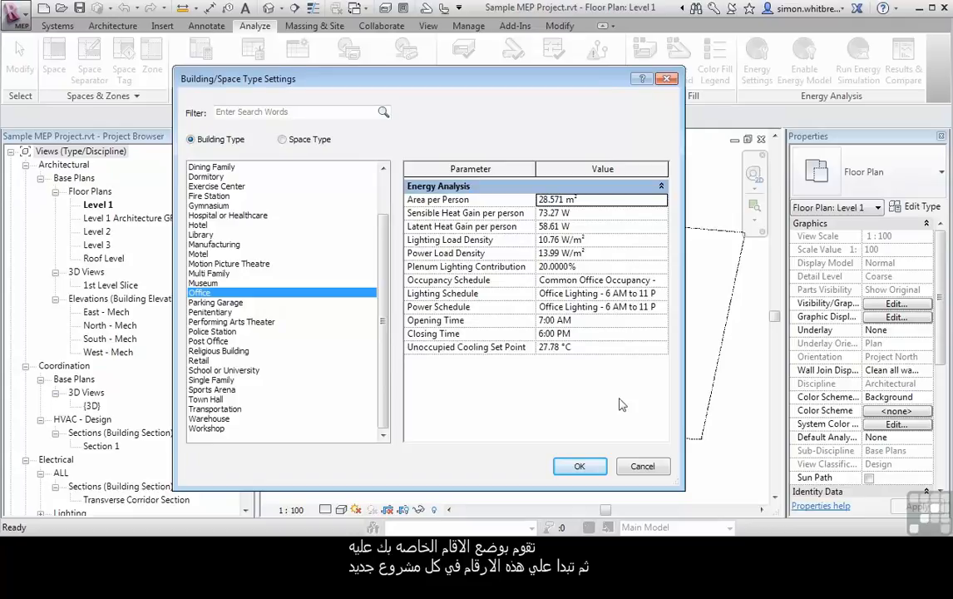
mouse_move(502, 306)
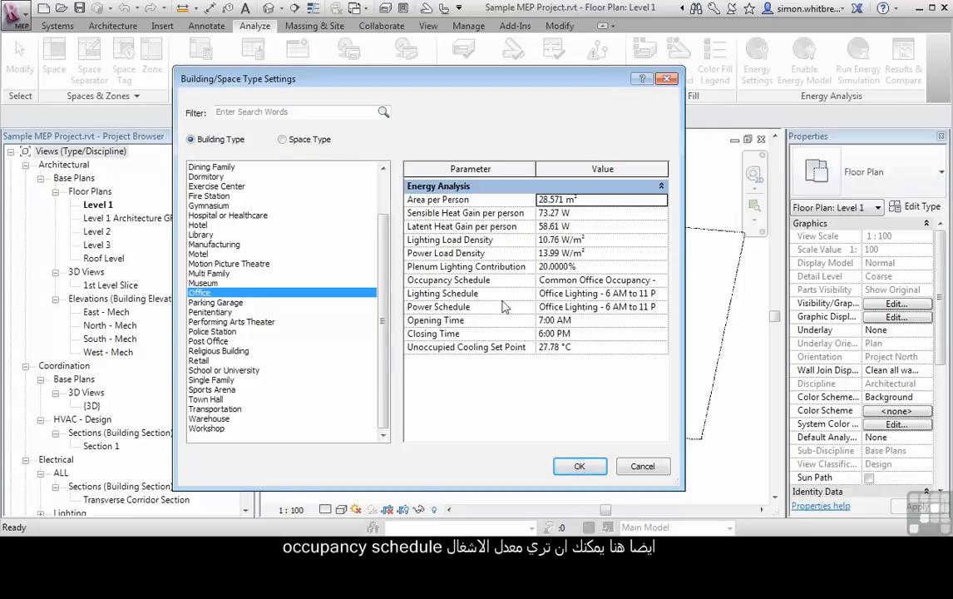
mouse_move(663, 286)
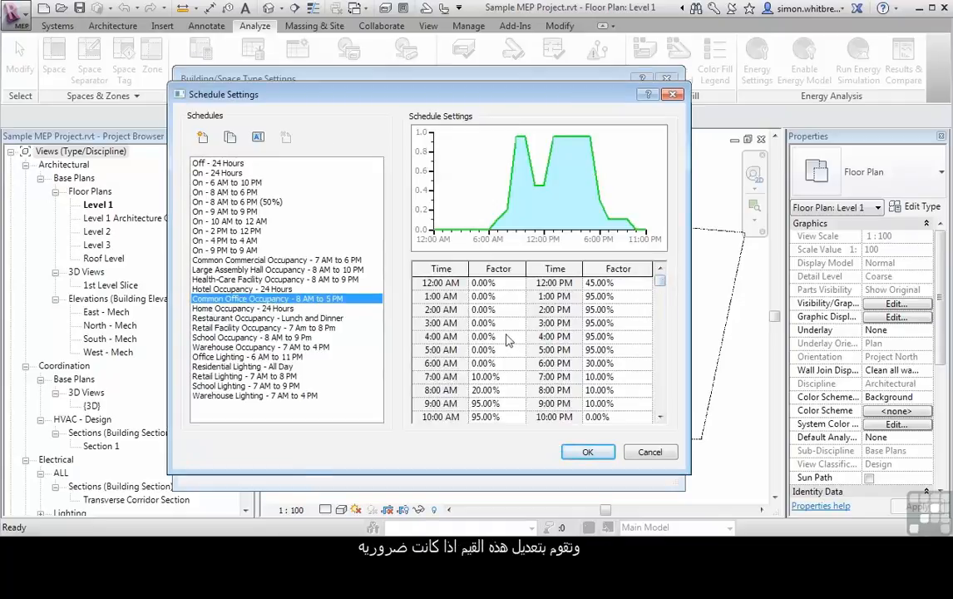
Try a 25% occupancy factor at 4:00 AM, then cancel to discard the schedule edit.
left_click(484, 336)
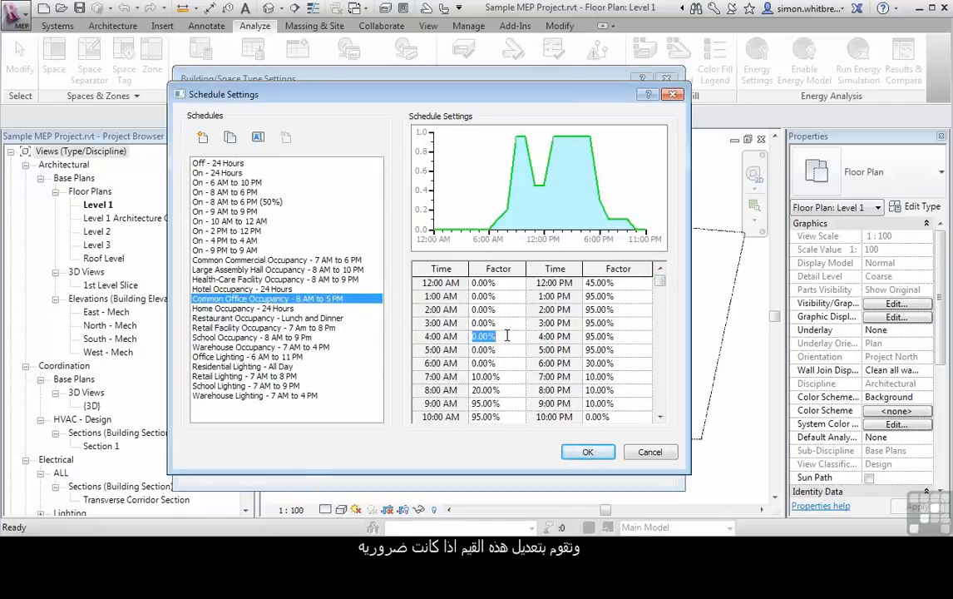
type("25")
left_click(497, 350)
type("45")
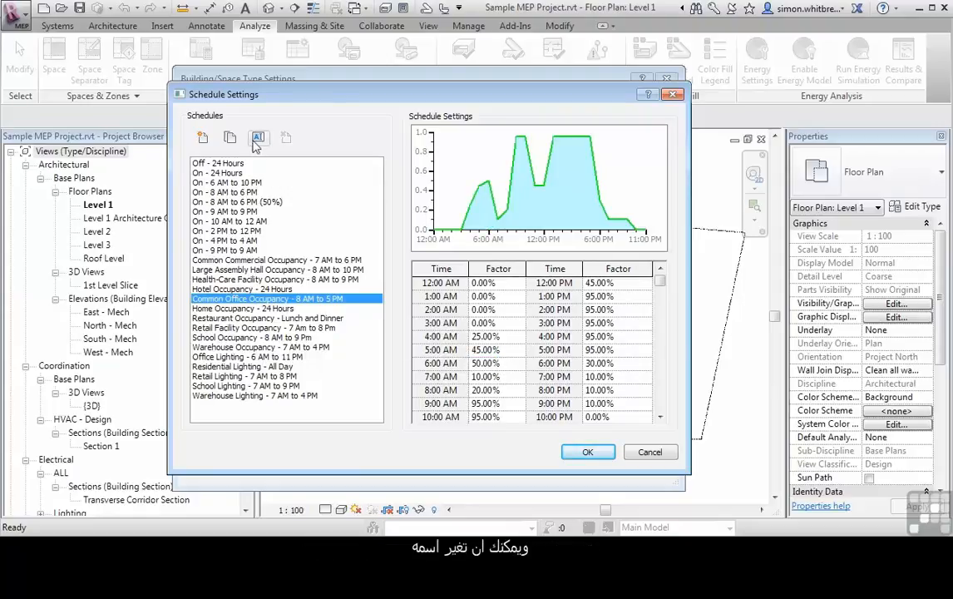
mouse_move(259, 136)
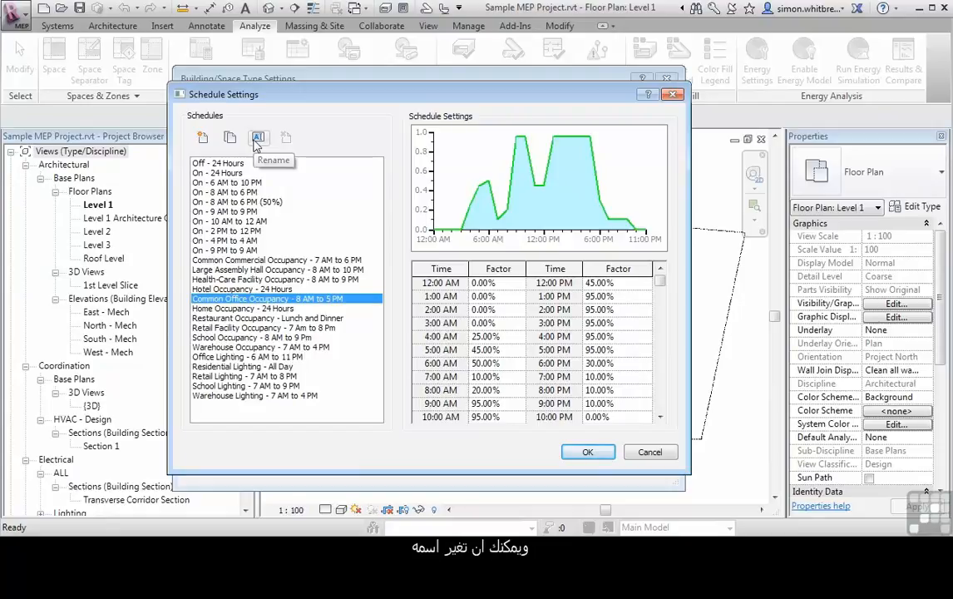
mouse_move(230, 137)
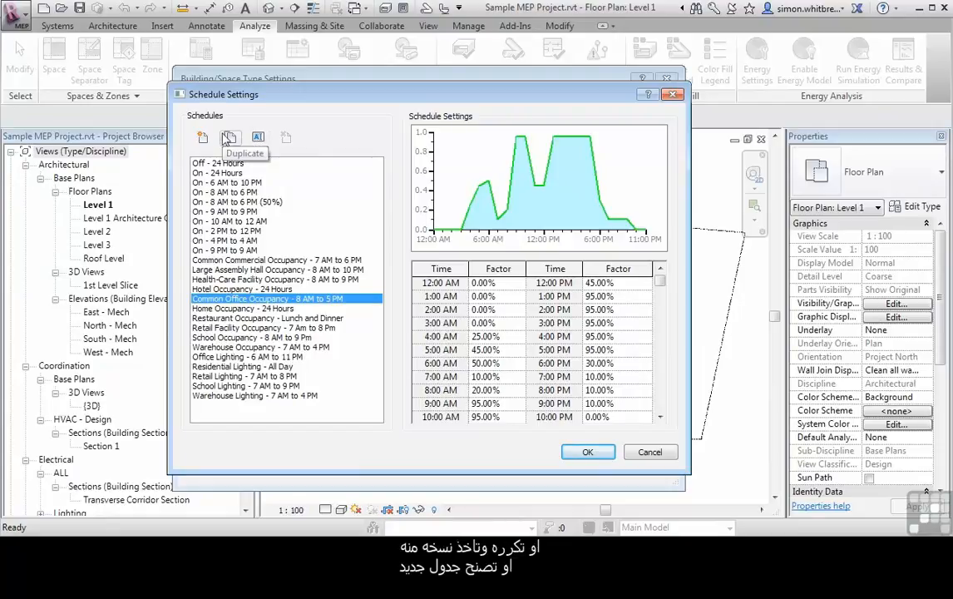
mouse_move(203, 137)
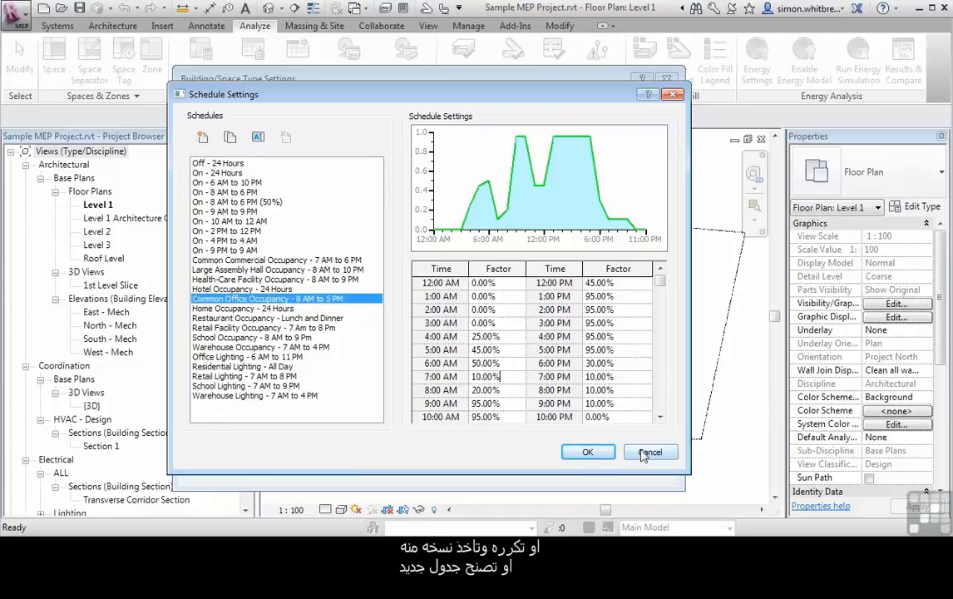
left_click(649, 452)
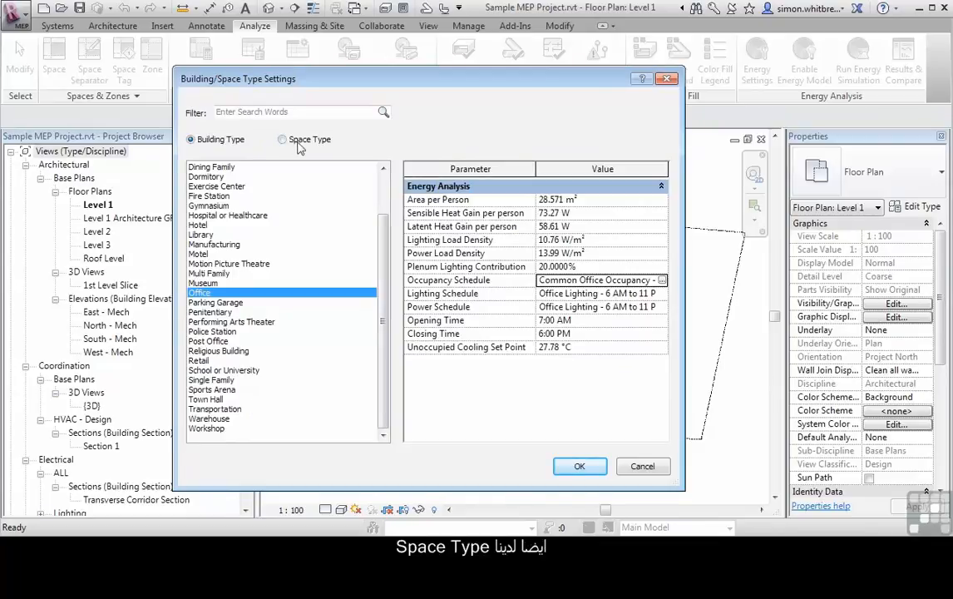
List space types instead of building types and select the Stairway space type.
left_click(283, 140)
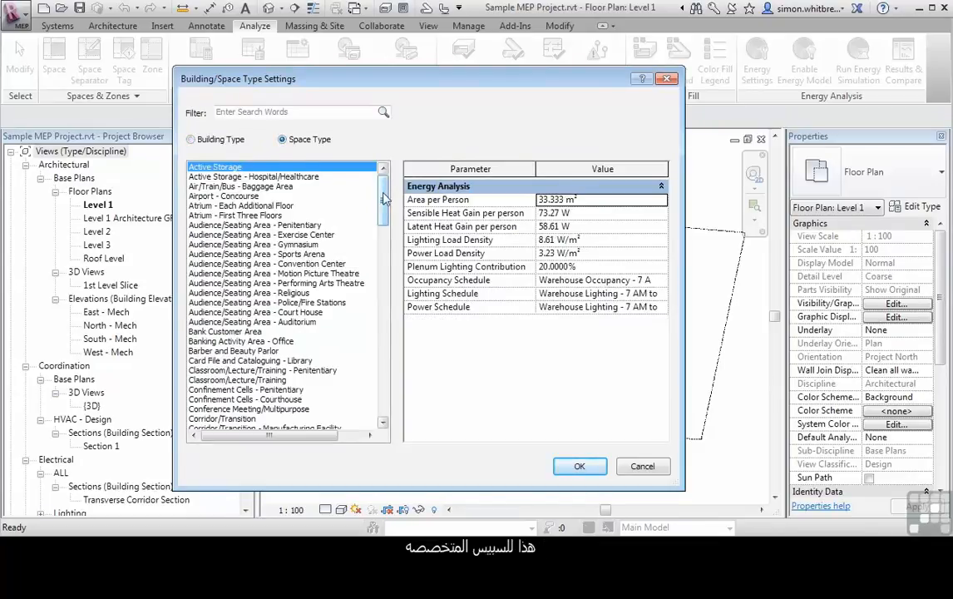
scroll("down", 3)
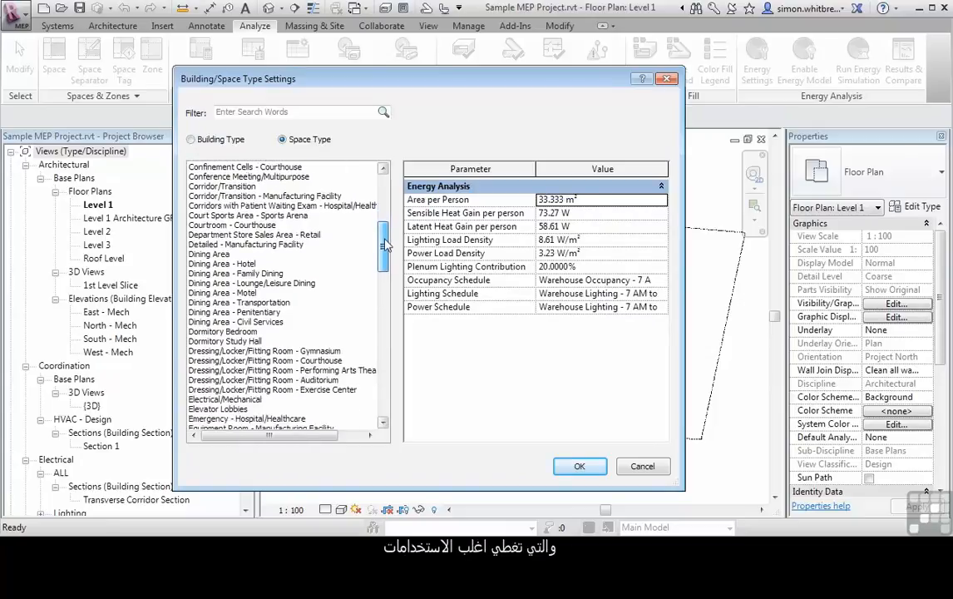
scroll("down", 3)
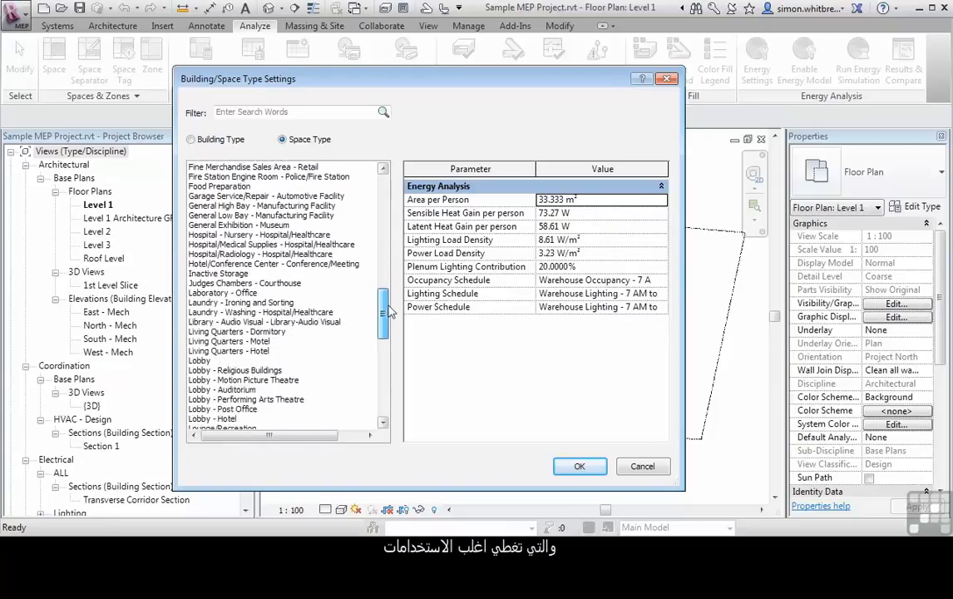
scroll("down", 3)
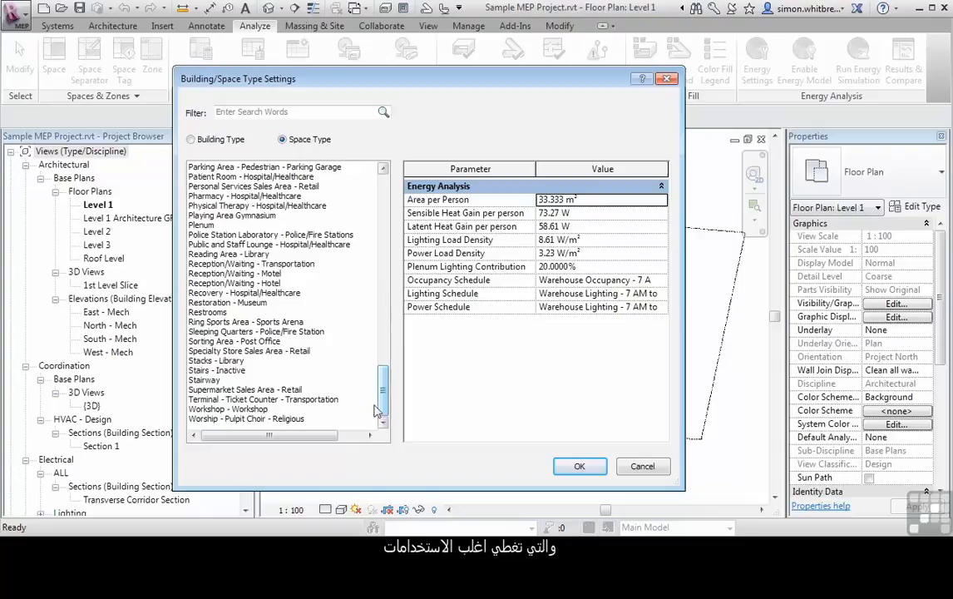
left_click(205, 379)
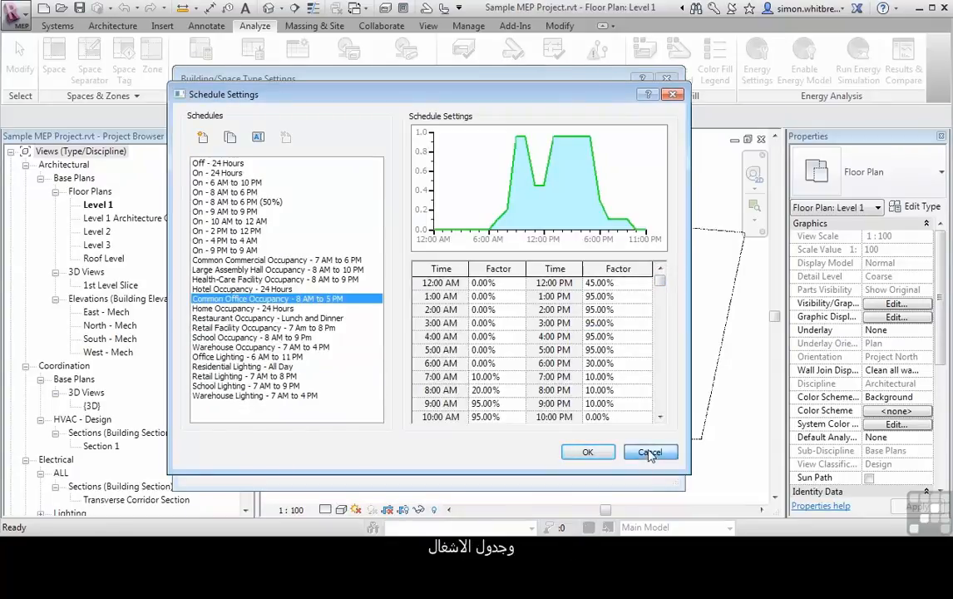
View the Office Lighting 6 AM to 11 PM schedule's curve and hourly factors.
left_click(651, 453)
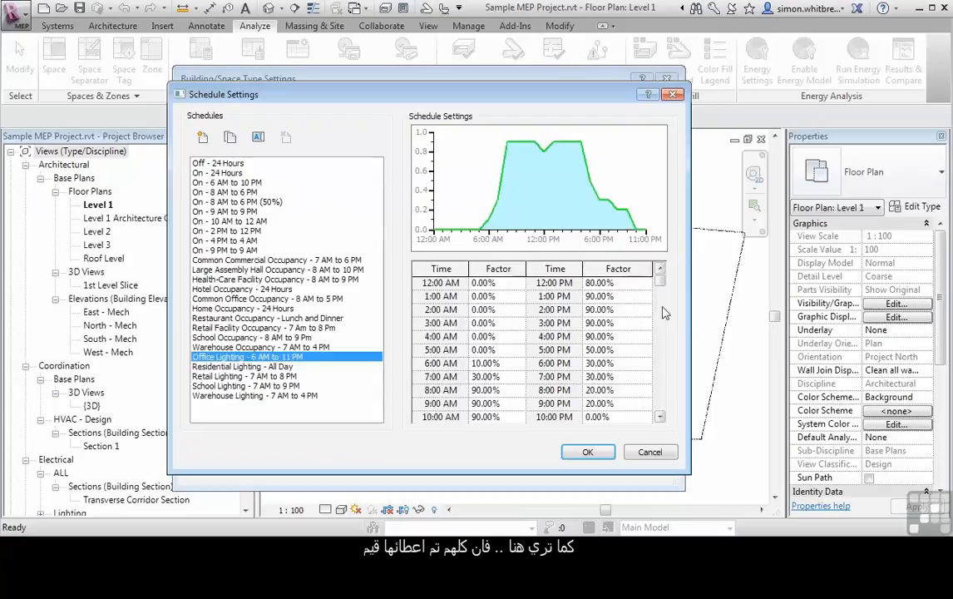
mouse_move(400, 424)
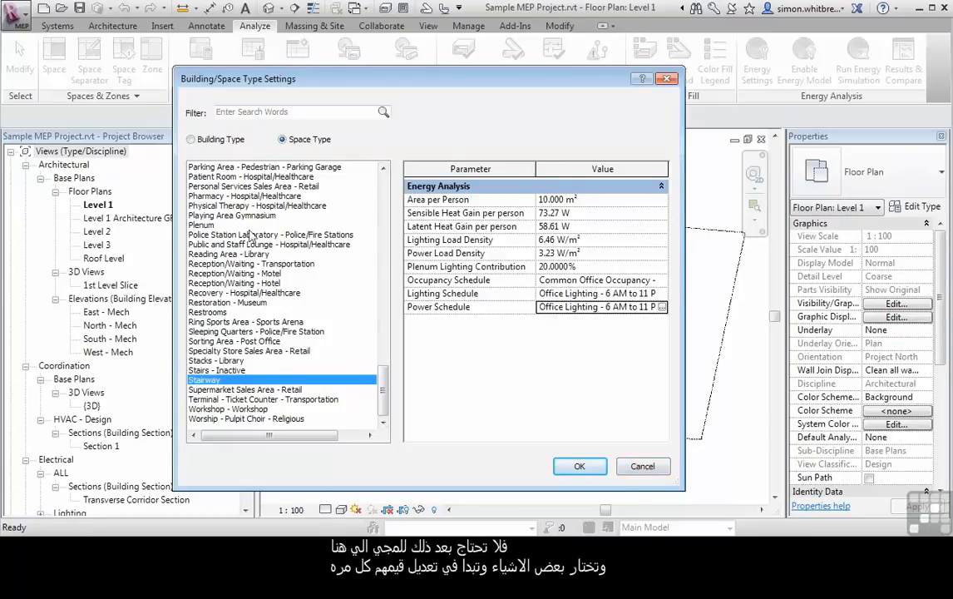
Select Police Station Laboratory to show its 4.000 m² per person and Health-Care occupancy schedule.
left_click(270, 233)
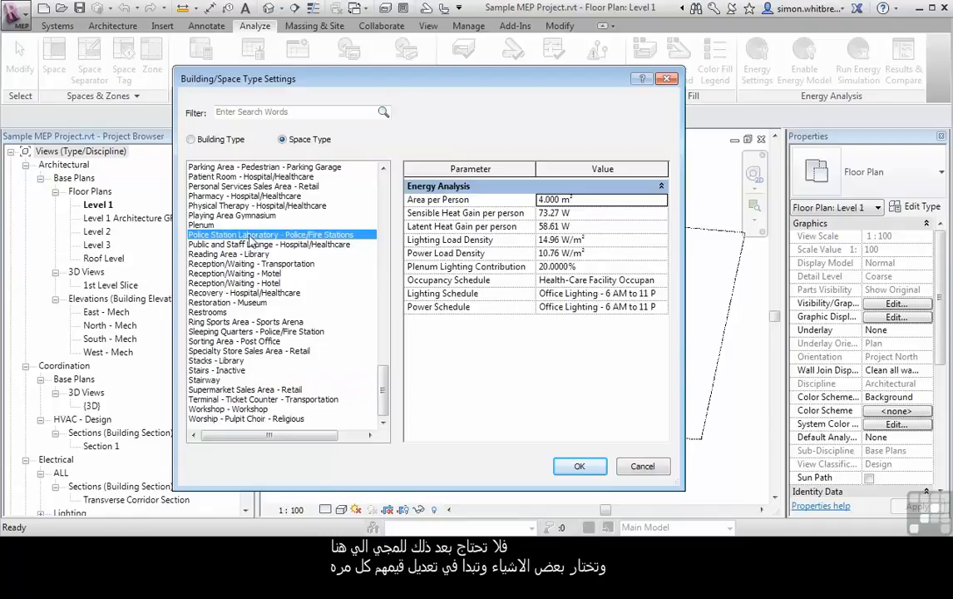
mouse_move(640, 344)
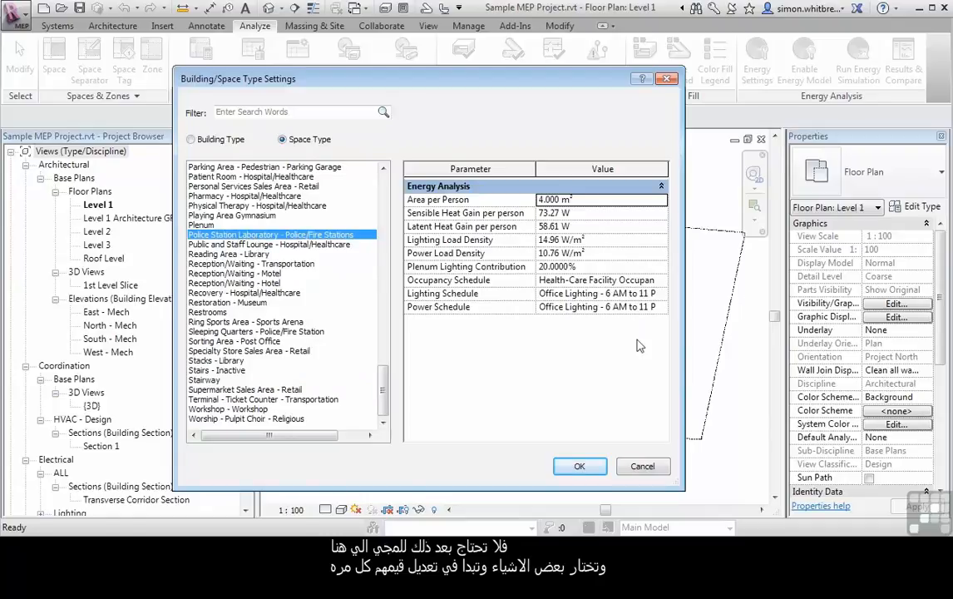
mouse_move(409, 282)
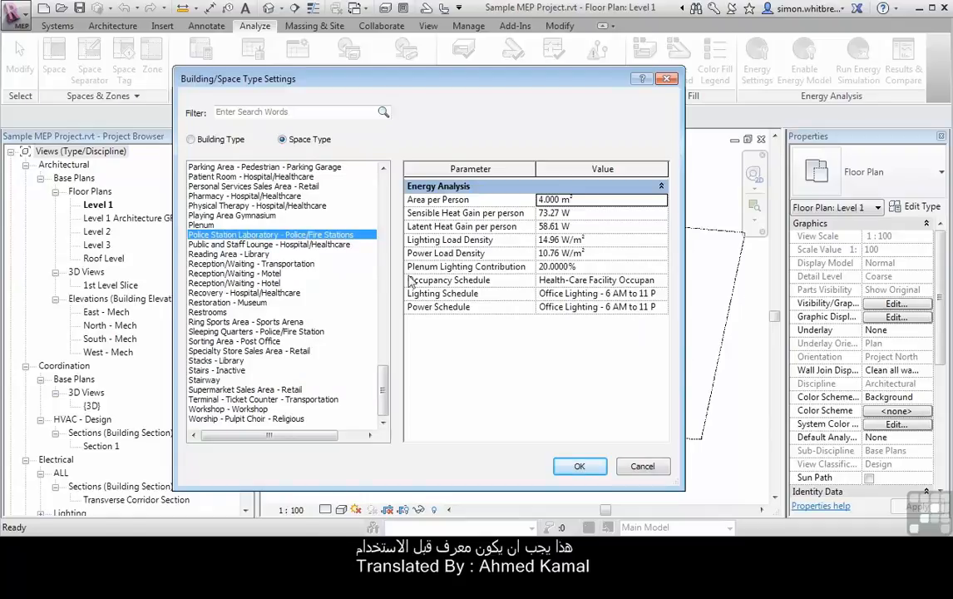
mouse_move(496, 396)
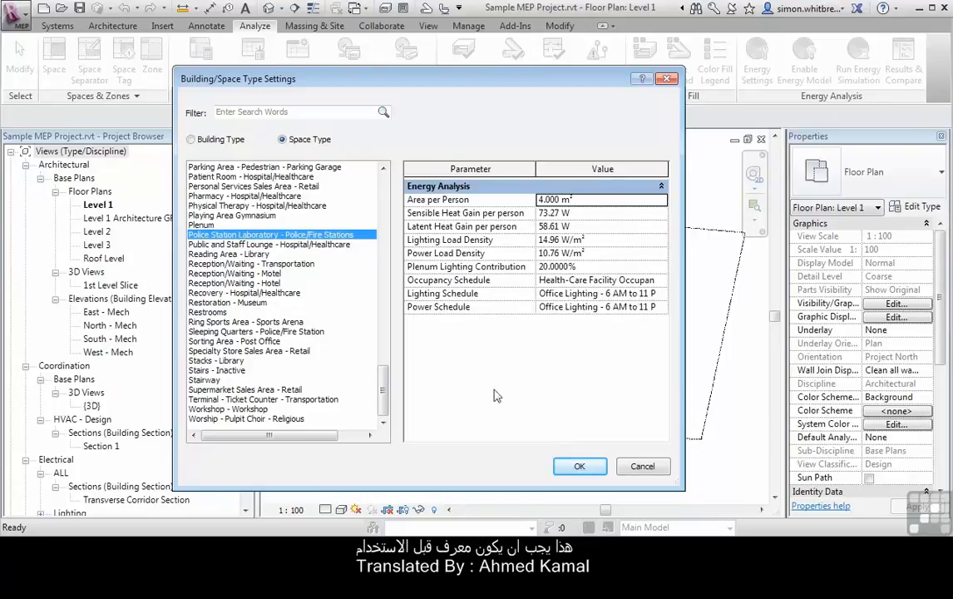